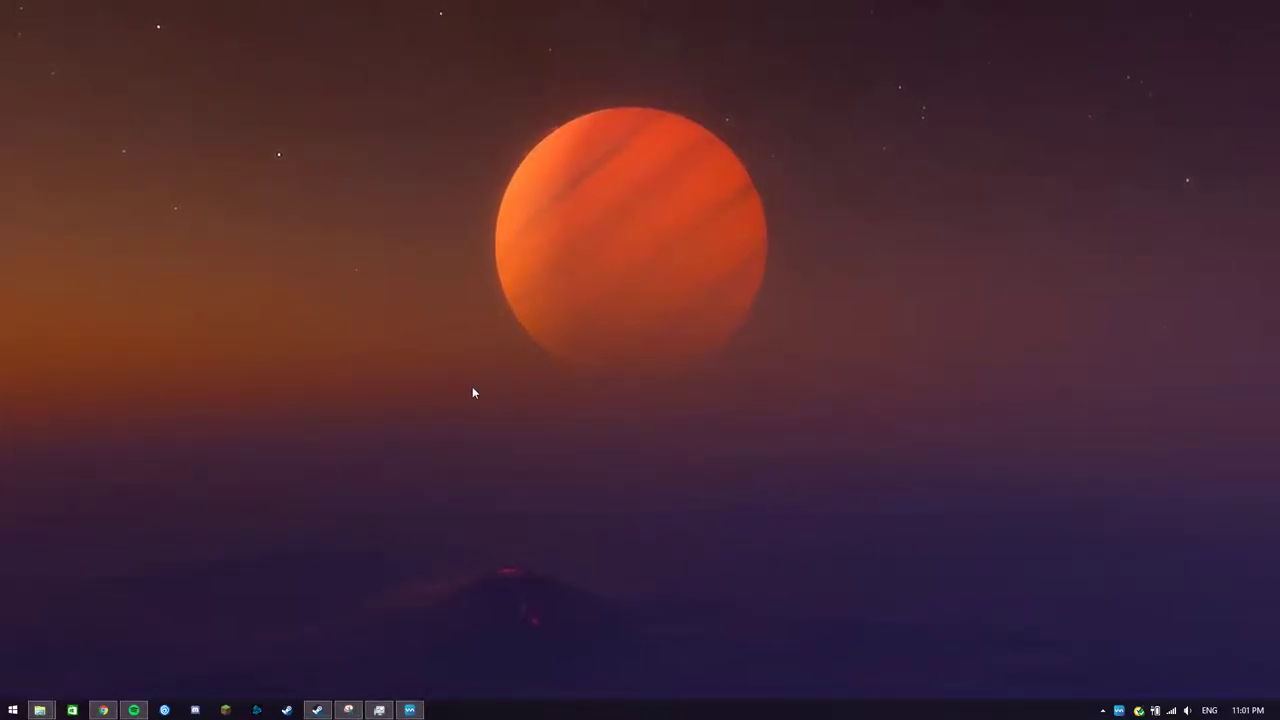
{"action": "mouse_move", "coordinate": [596, 520]}
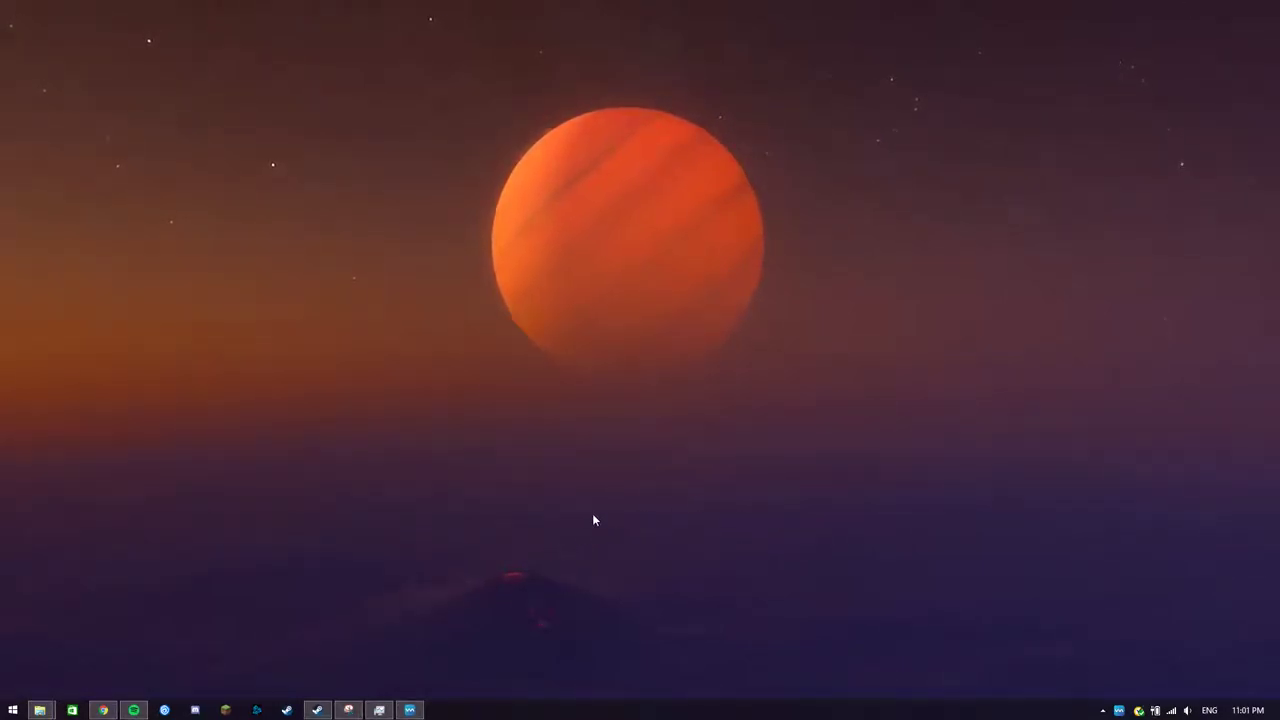
{"action": "mouse_move", "coordinate": [438, 516]}
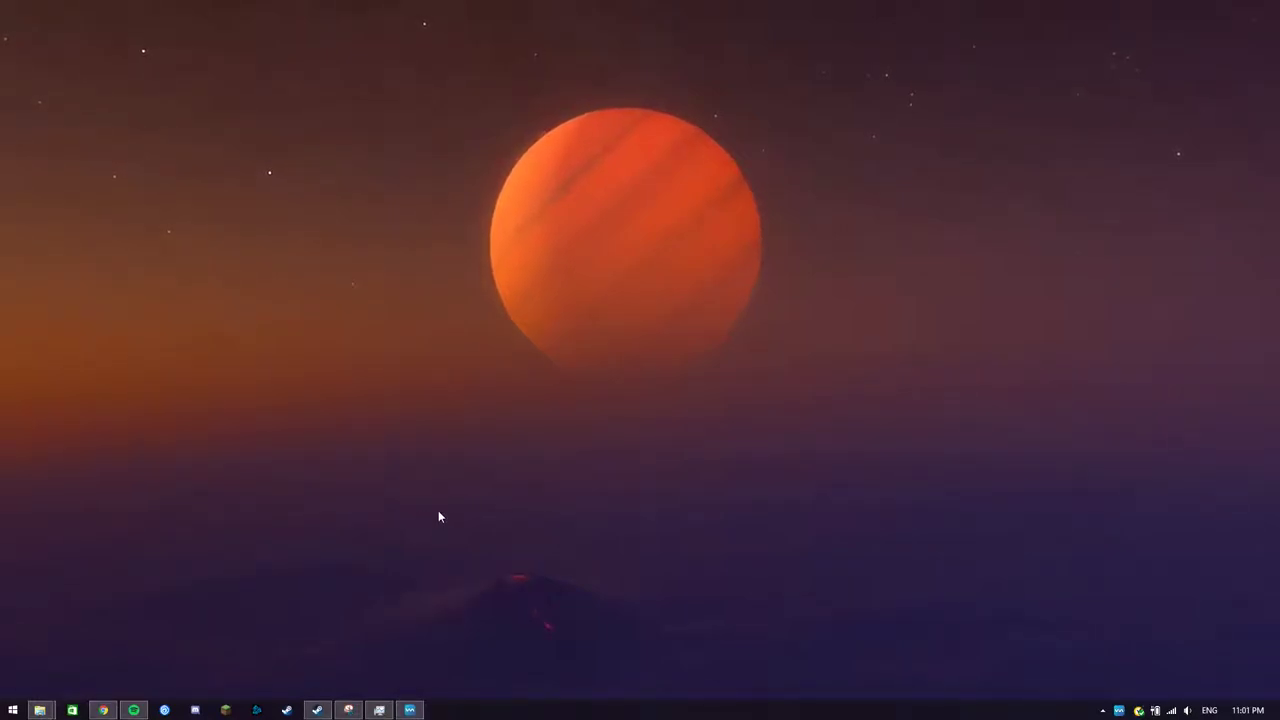
{"action": "mouse_move", "coordinate": [668, 616]}
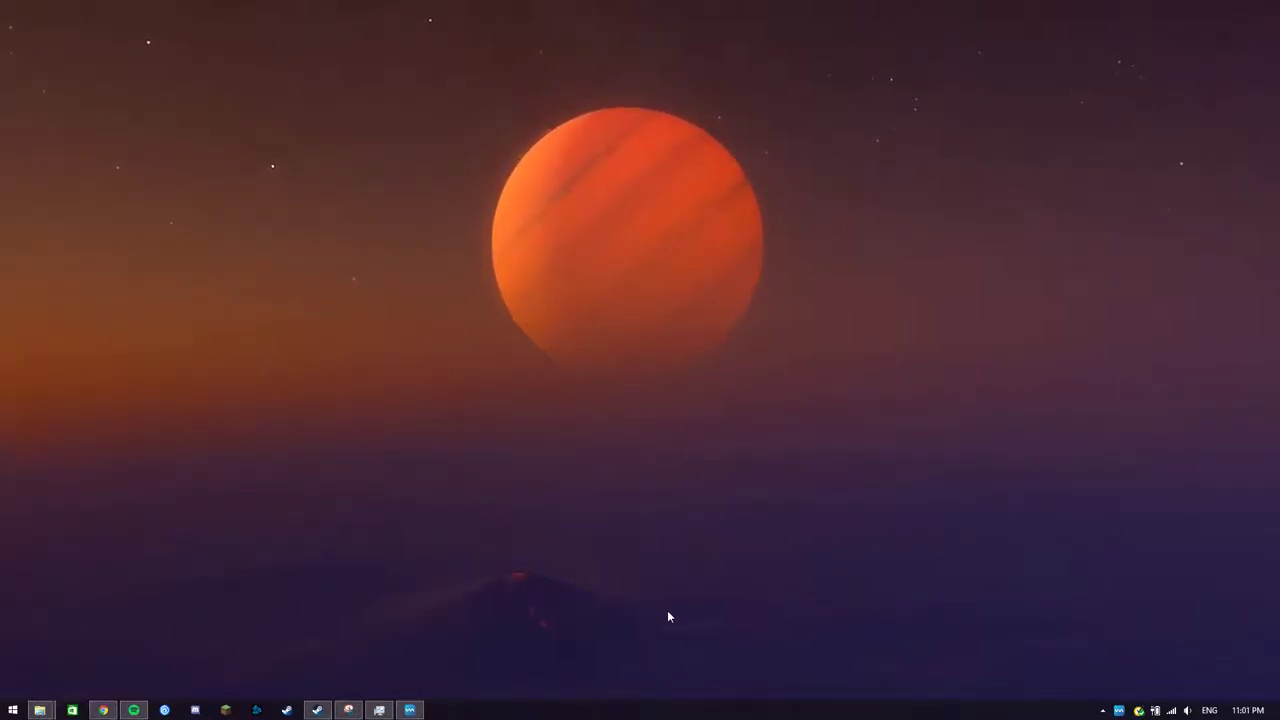
{"action": "mouse_move", "coordinate": [504, 628]}
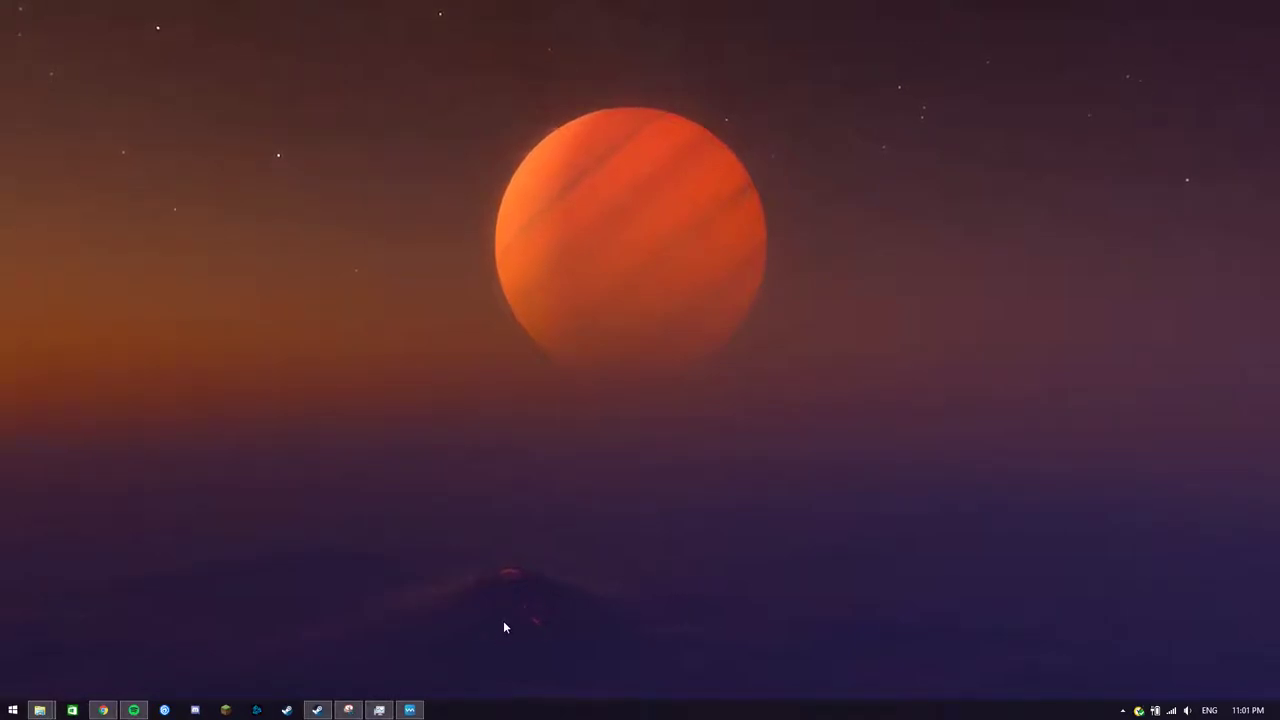
{"action": "mouse_move", "coordinate": [438, 522]}
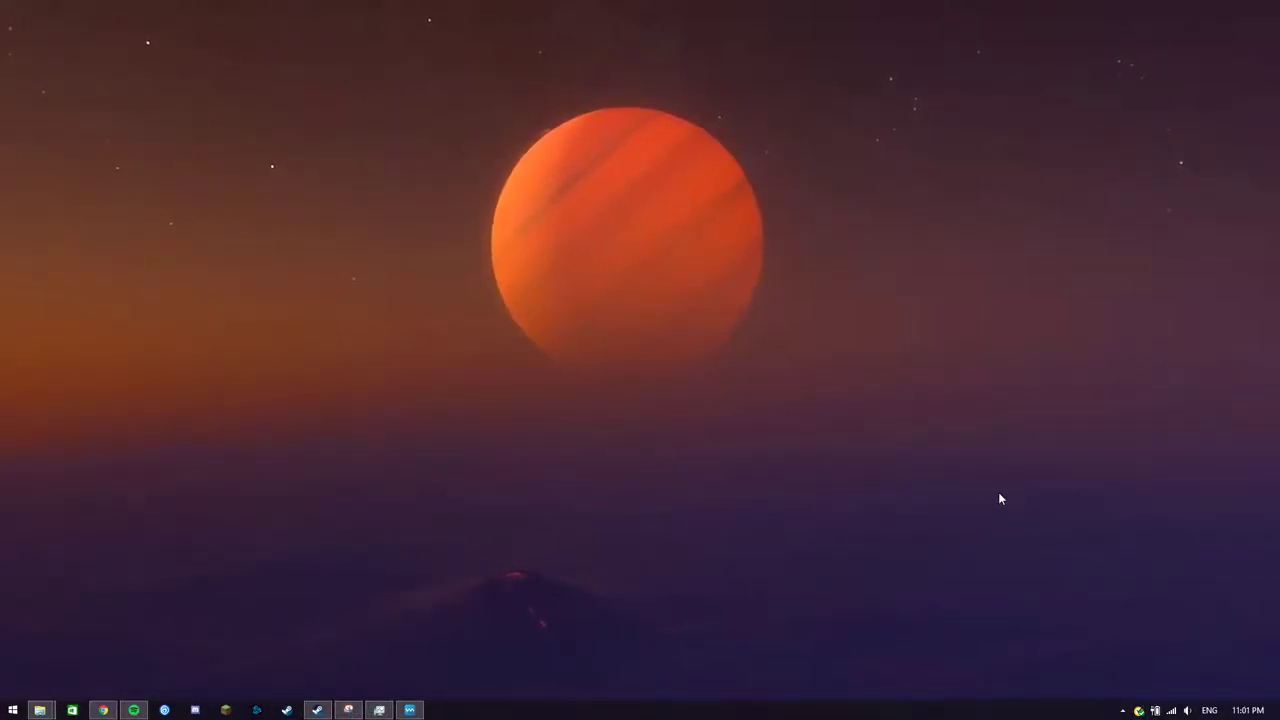
{"action": "mouse_move", "coordinate": [416, 452]}
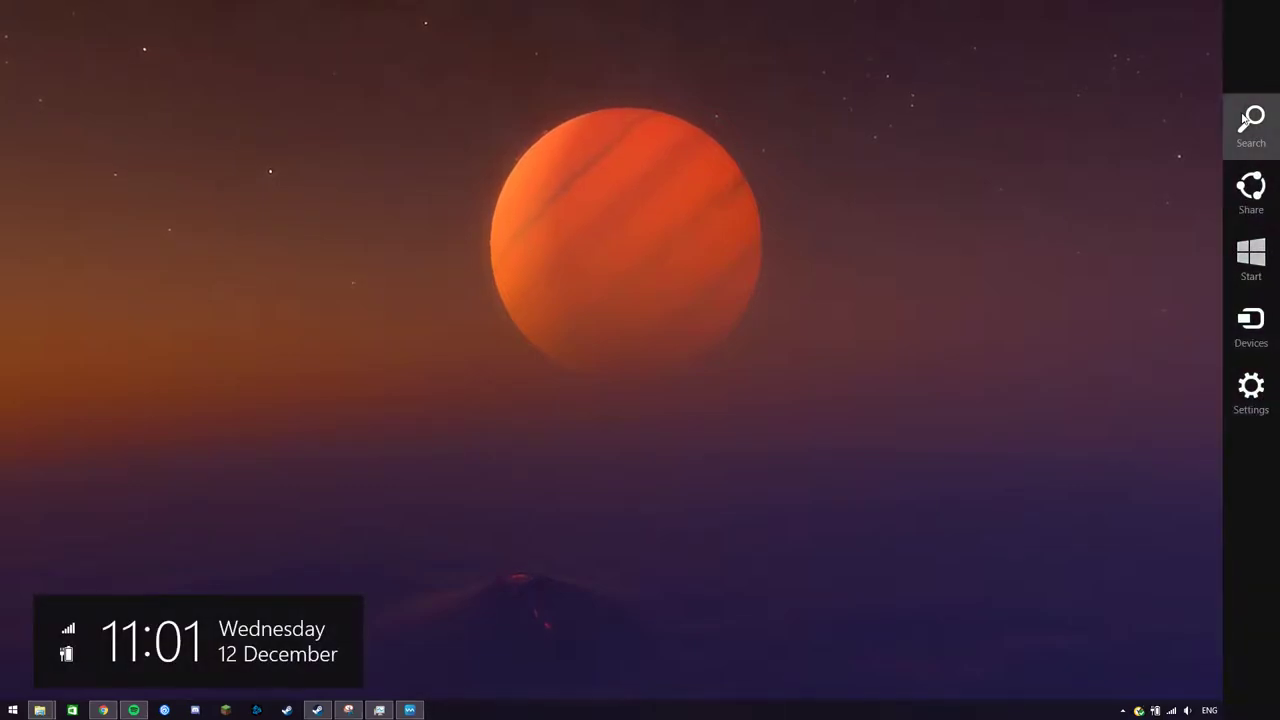
Launch Task Manager by searching "task manager" from the Search charm.
{"action": "left_click", "coordinate": [1250, 118]}
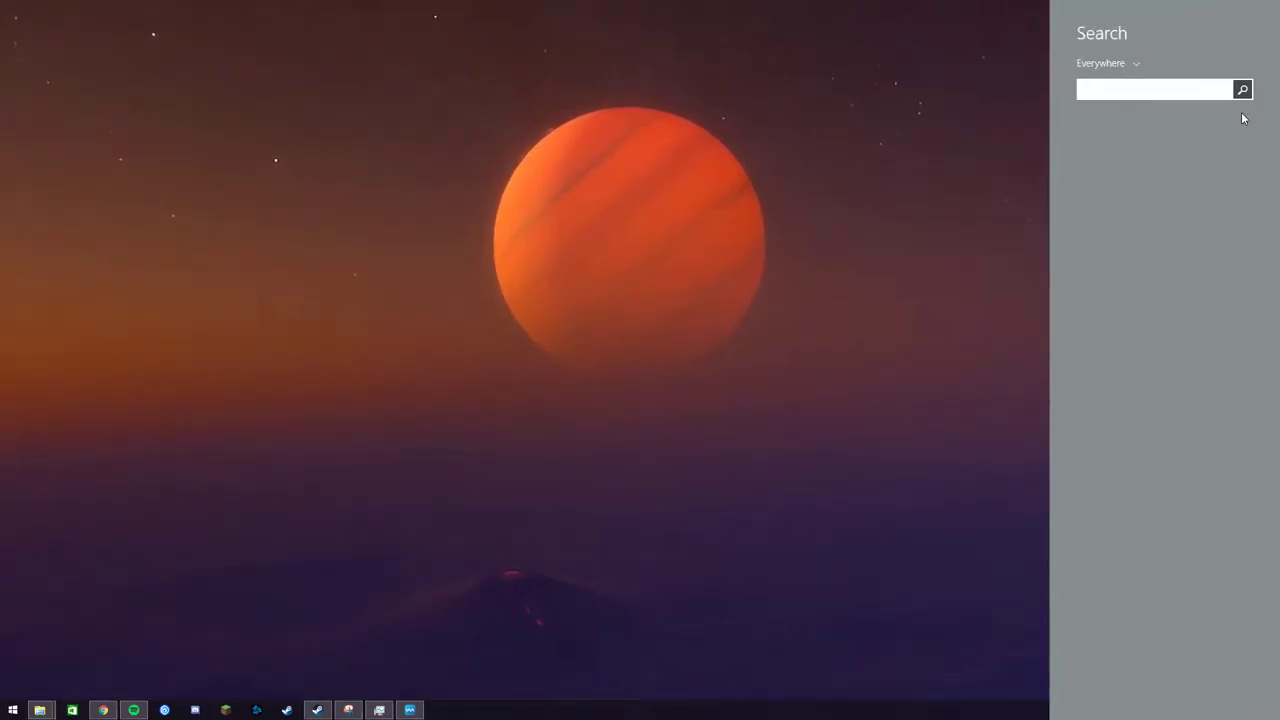
{"action": "type", "text": "task manager"}
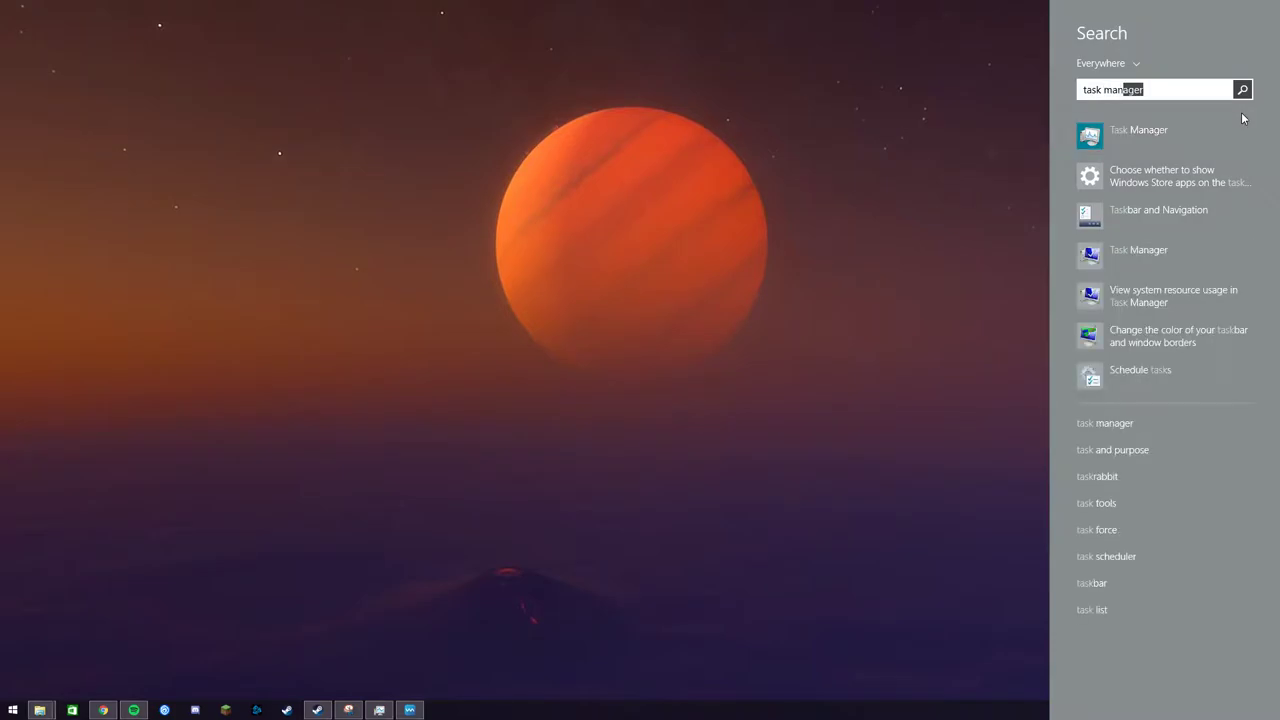
{"action": "left_click", "coordinate": [1138, 134]}
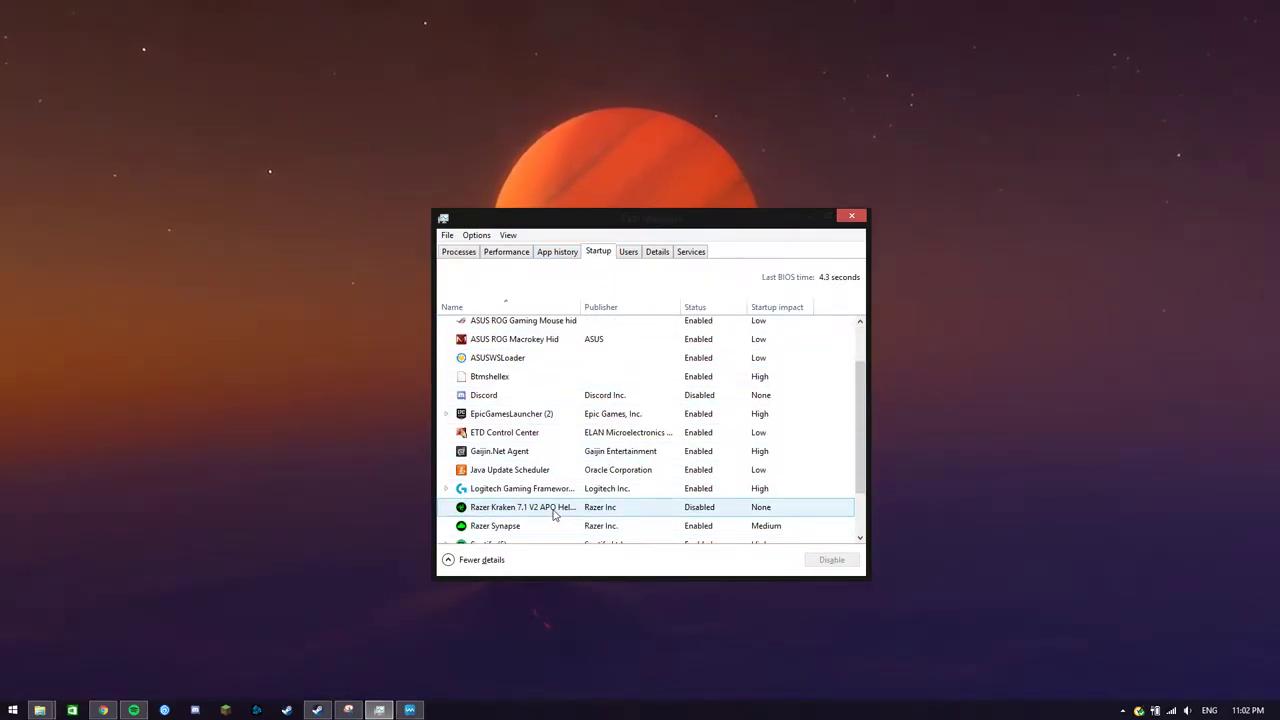
Disable the Razer Kraken 7.1 V2 APO Helper startup entry and close Task Manager.
{"action": "left_click", "coordinate": [520, 508]}
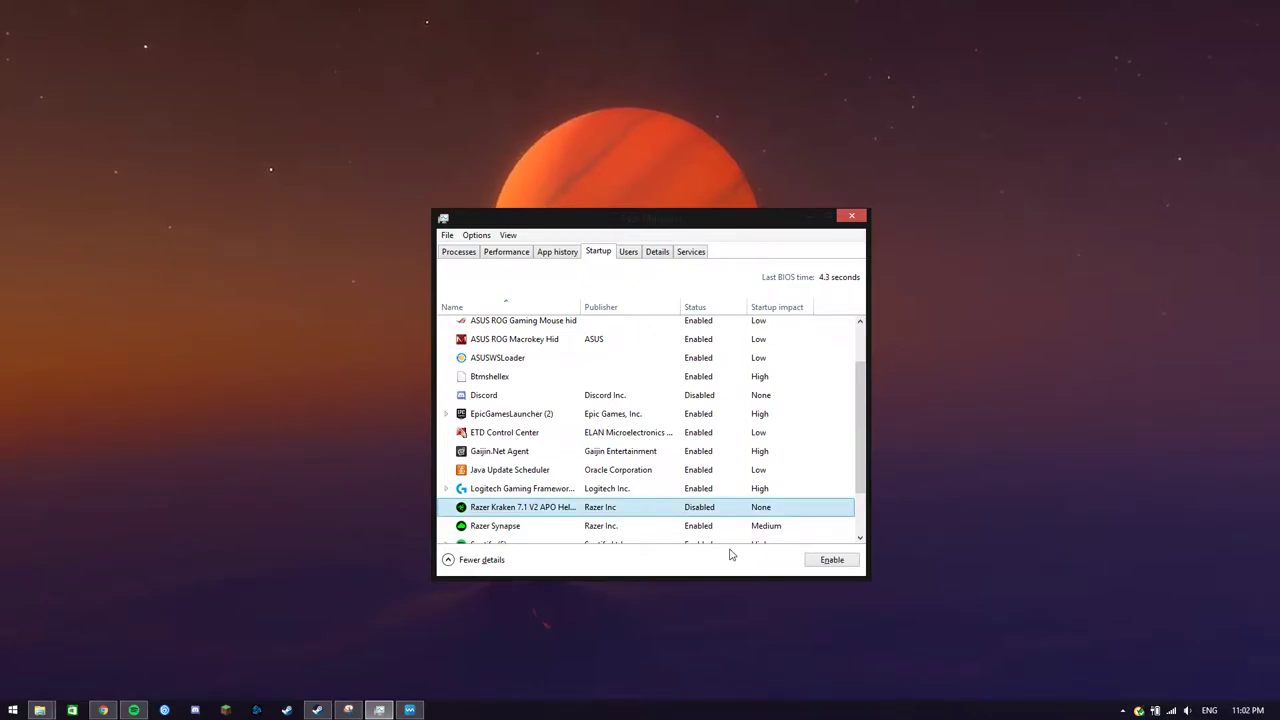
{"action": "scroll", "scroll_direction": "down", "scroll_amount": 3}
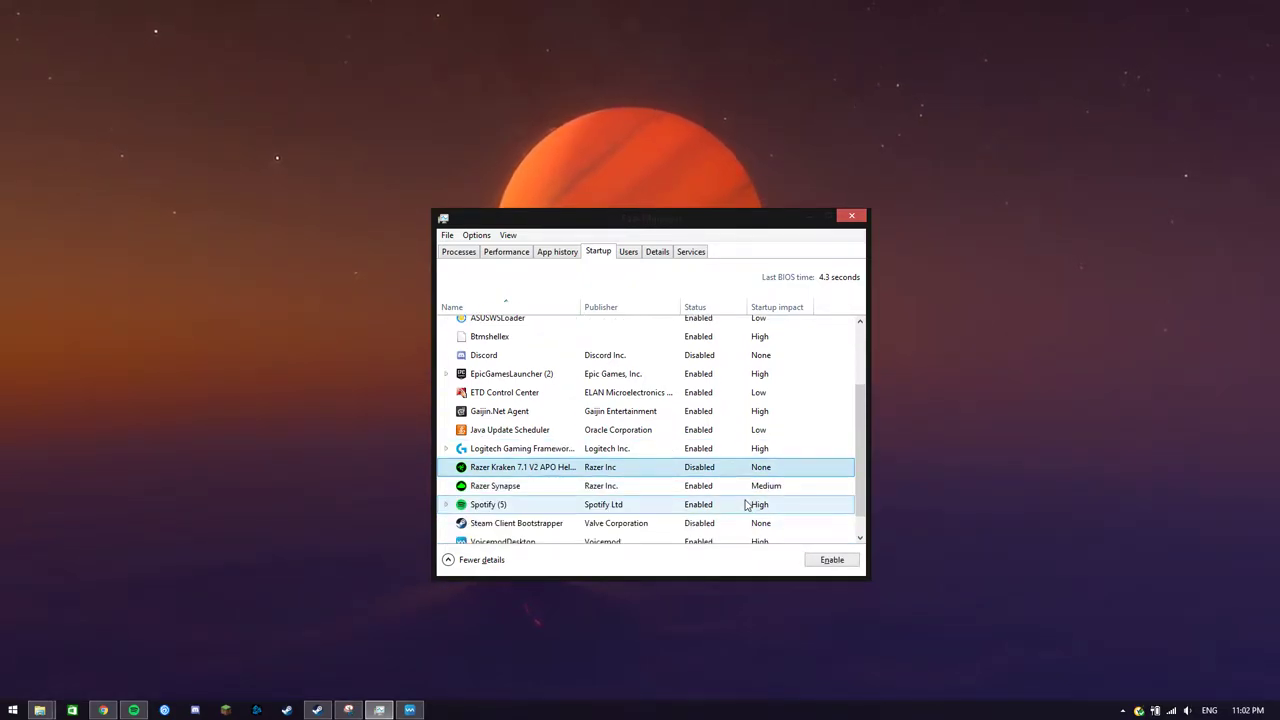
{"action": "left_click", "coordinate": [520, 412]}
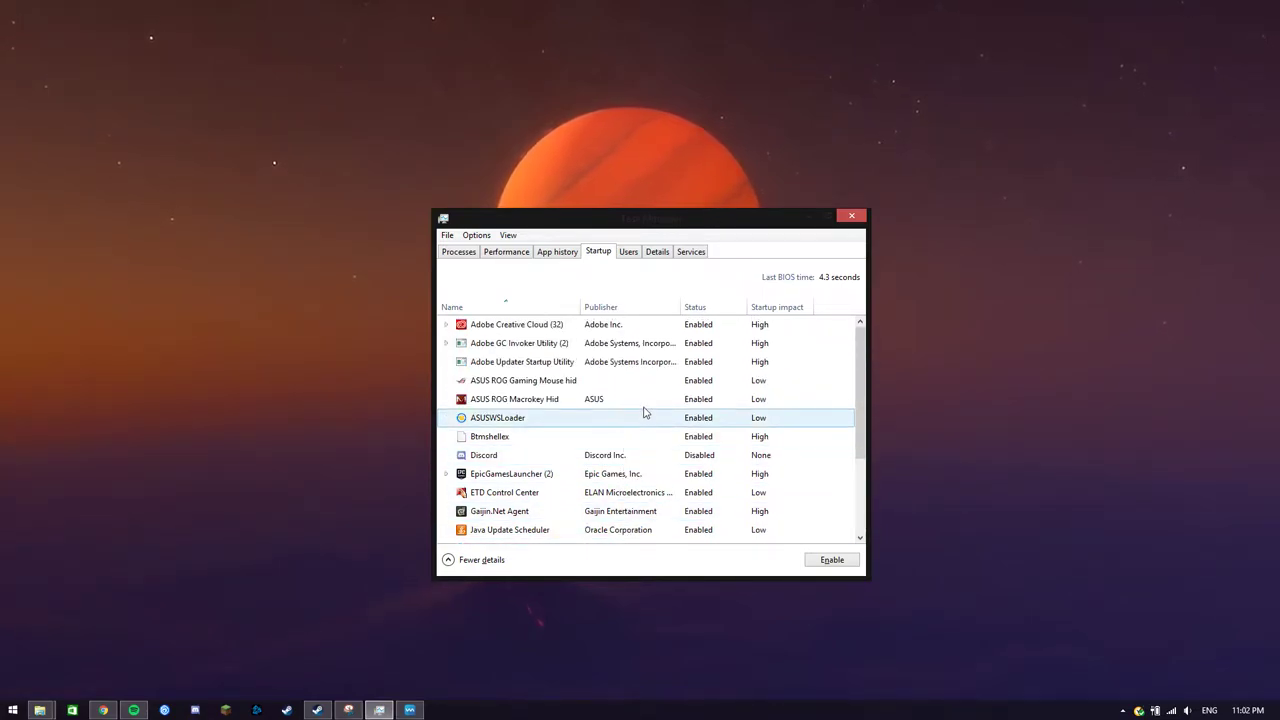
{"action": "scroll", "scroll_direction": "down", "scroll_amount": 3}
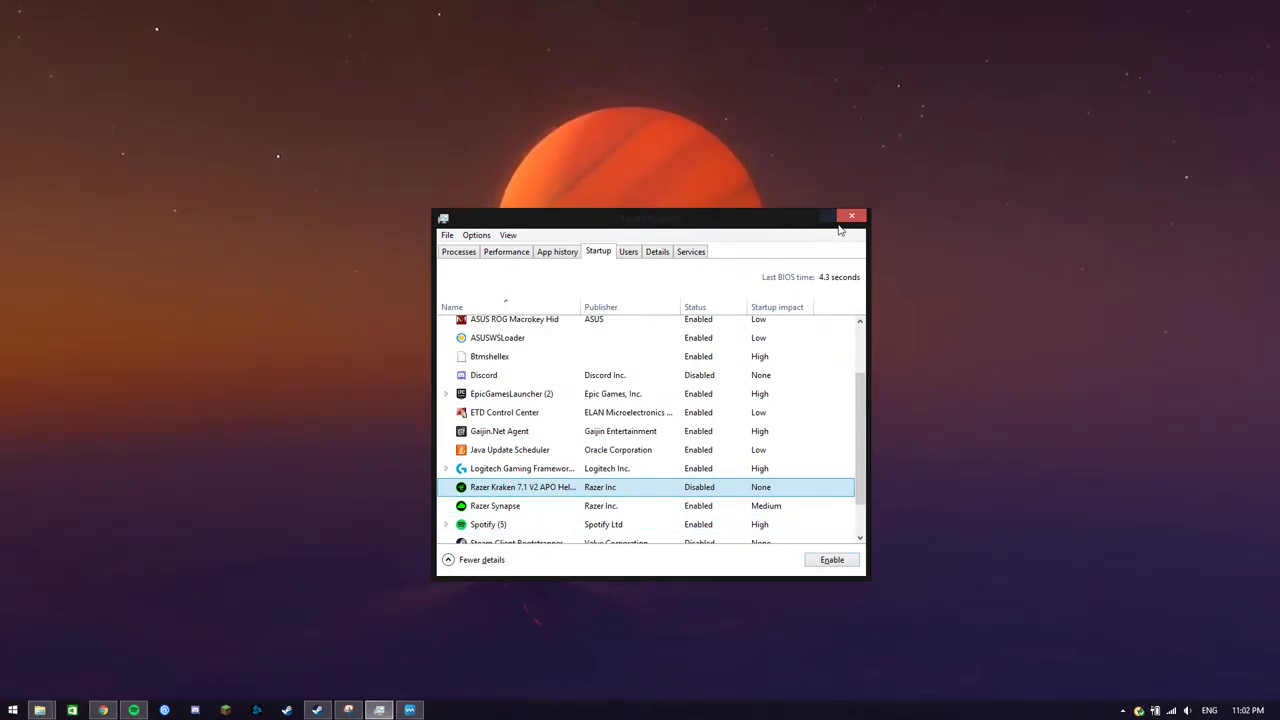
{"action": "left_click", "coordinate": [852, 216]}
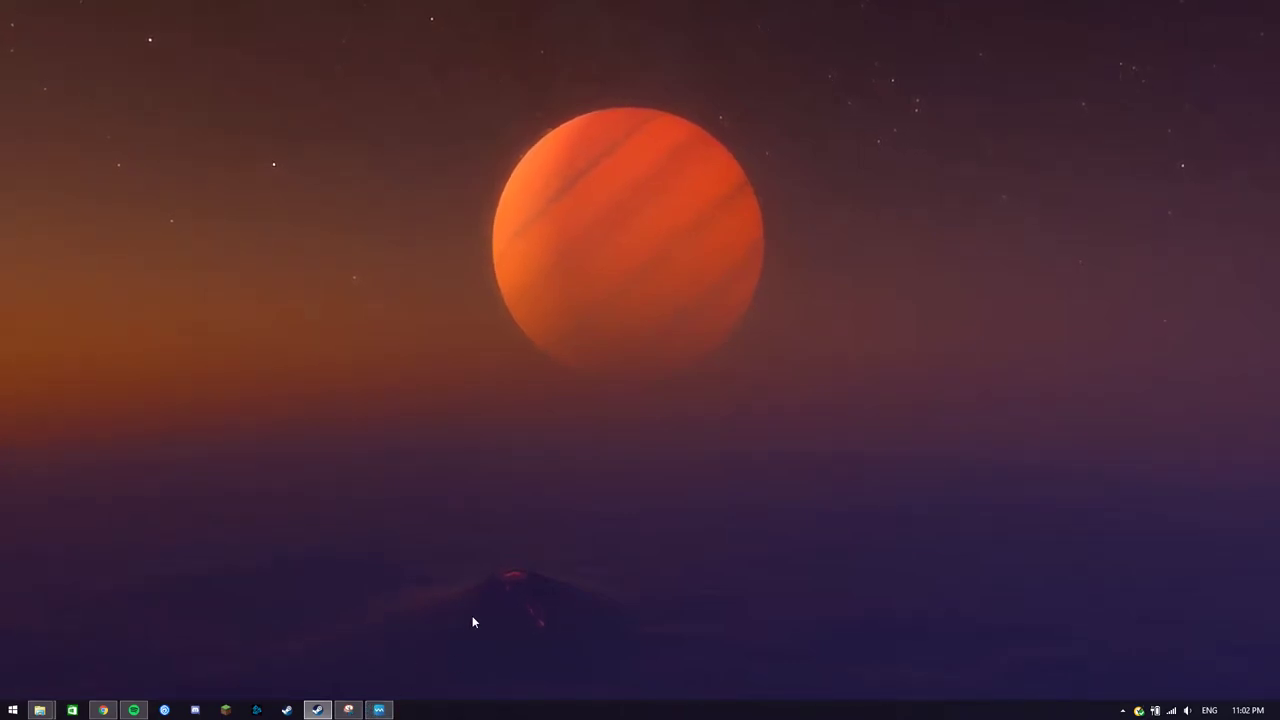
{"action": "mouse_move", "coordinate": [218, 606]}
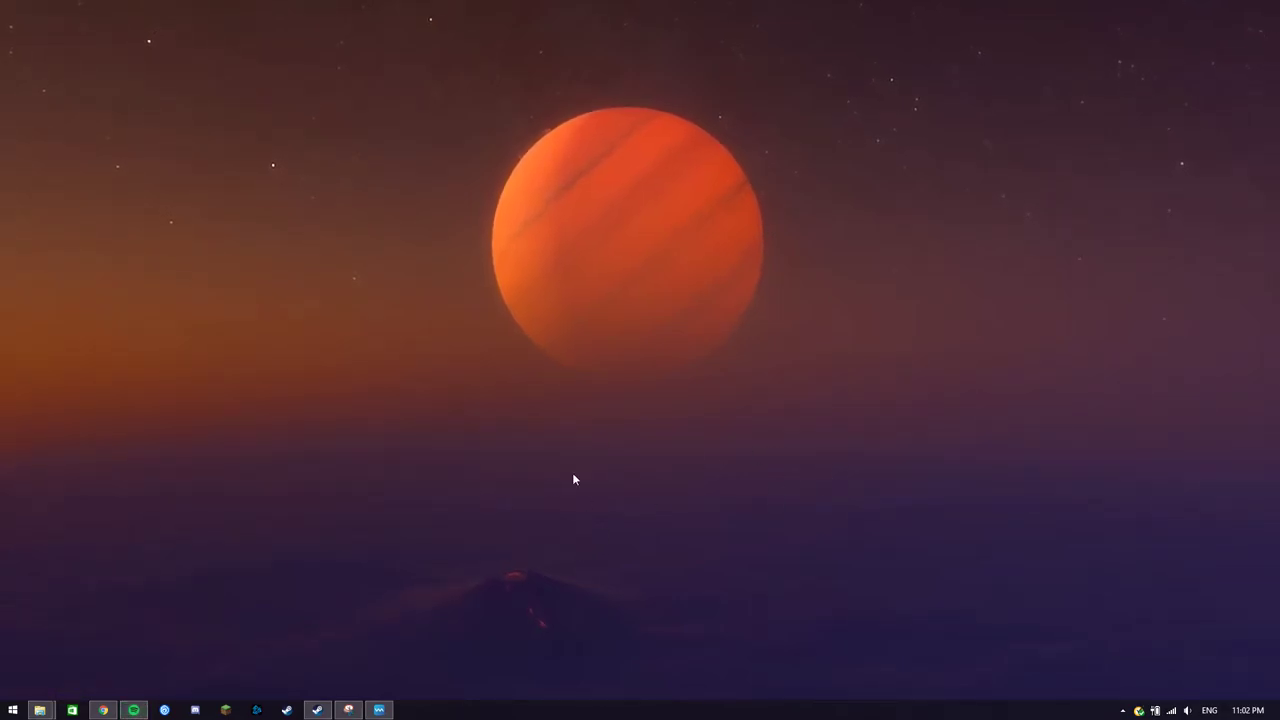
{"action": "mouse_move", "coordinate": [204, 648]}
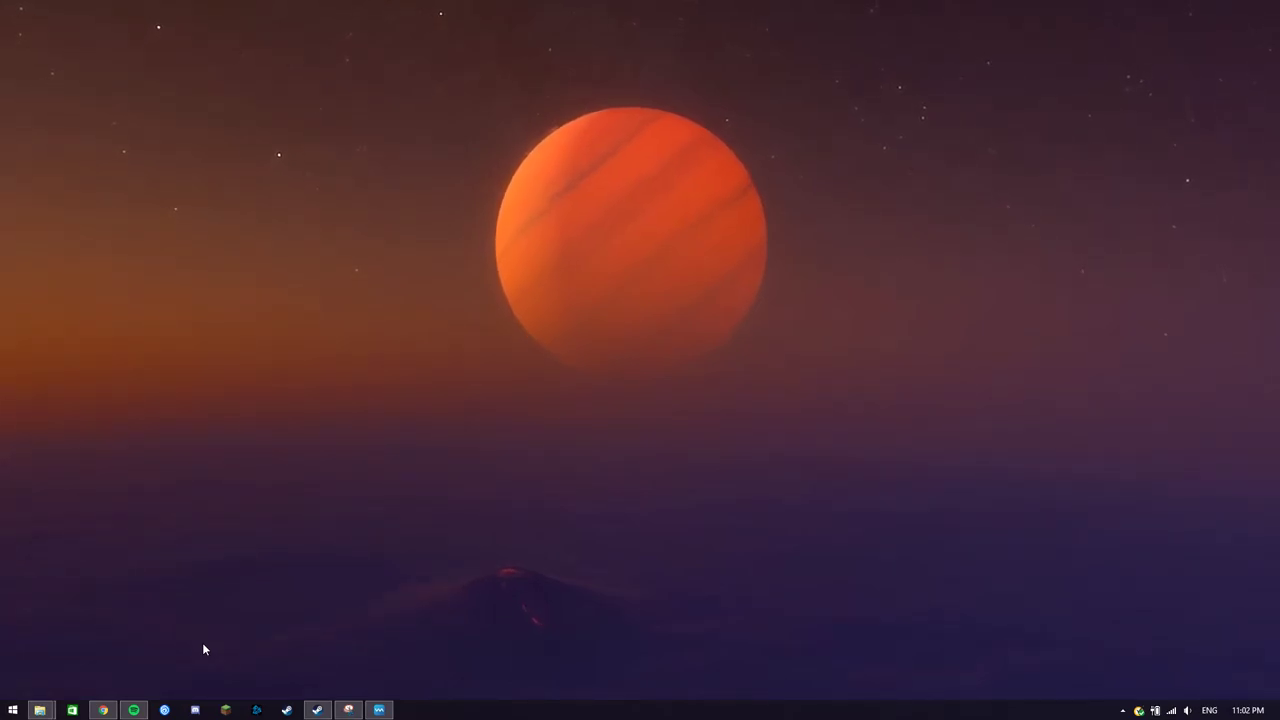
{"action": "mouse_move", "coordinate": [158, 638]}
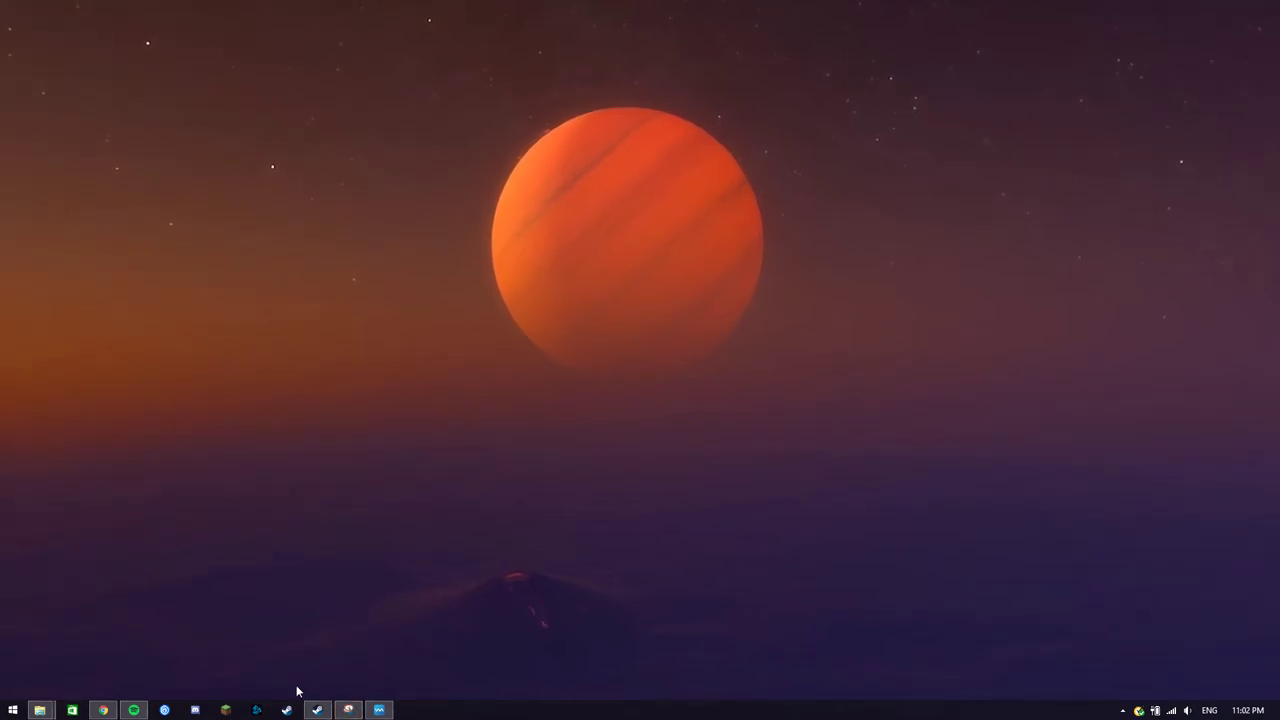
{"action": "mouse_move", "coordinate": [360, 630]}
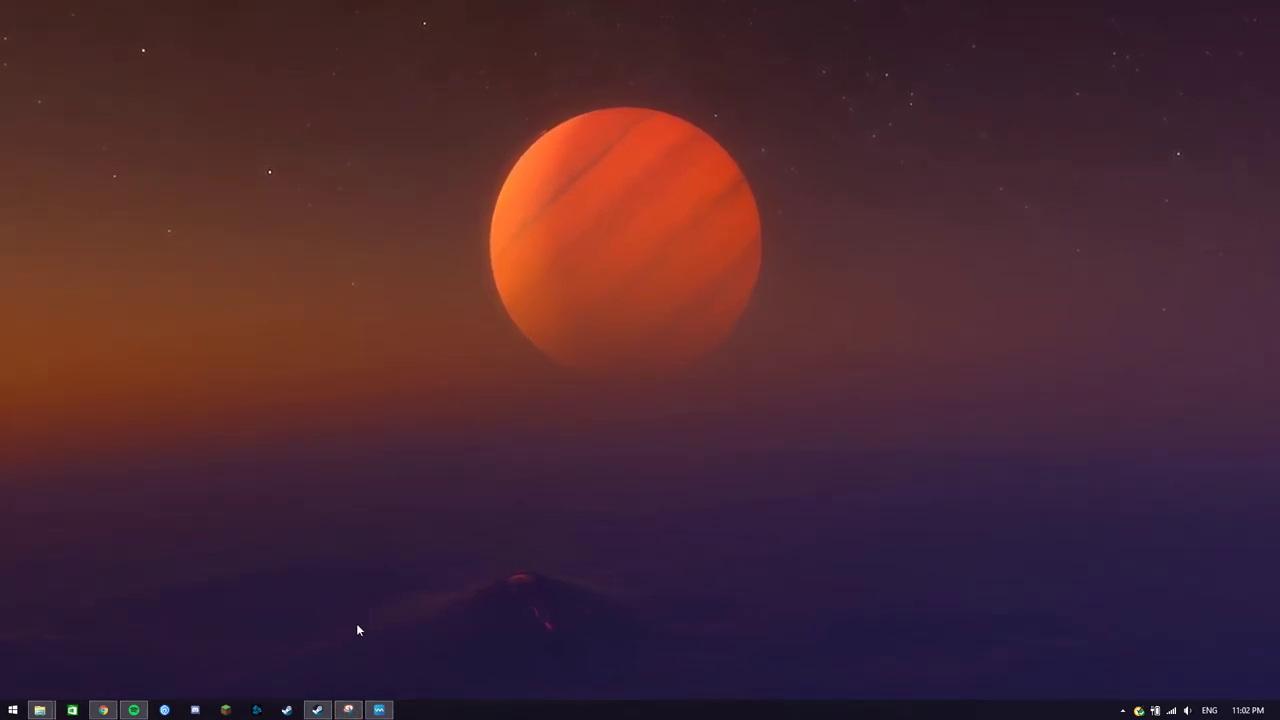